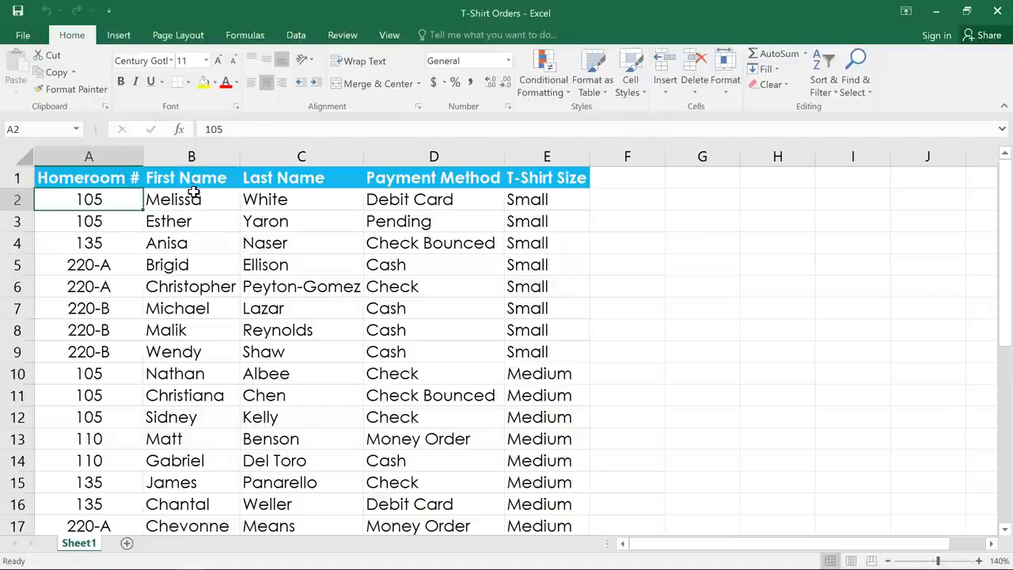
# Group columns B:D (First Name, Last Name, Payment Method) and collapse the group
pyautogui.click(191, 156)
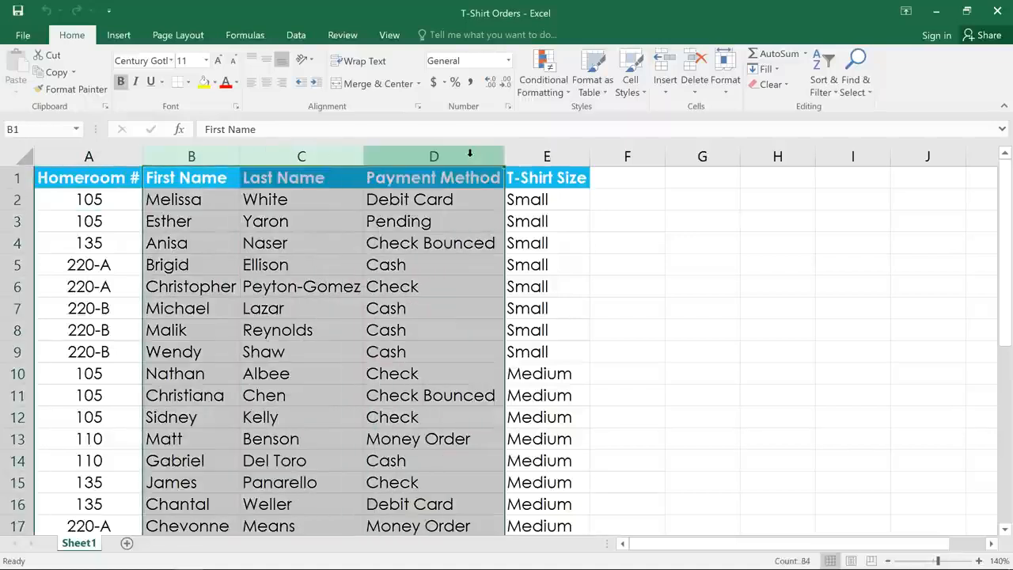
pyautogui.click(295, 35)
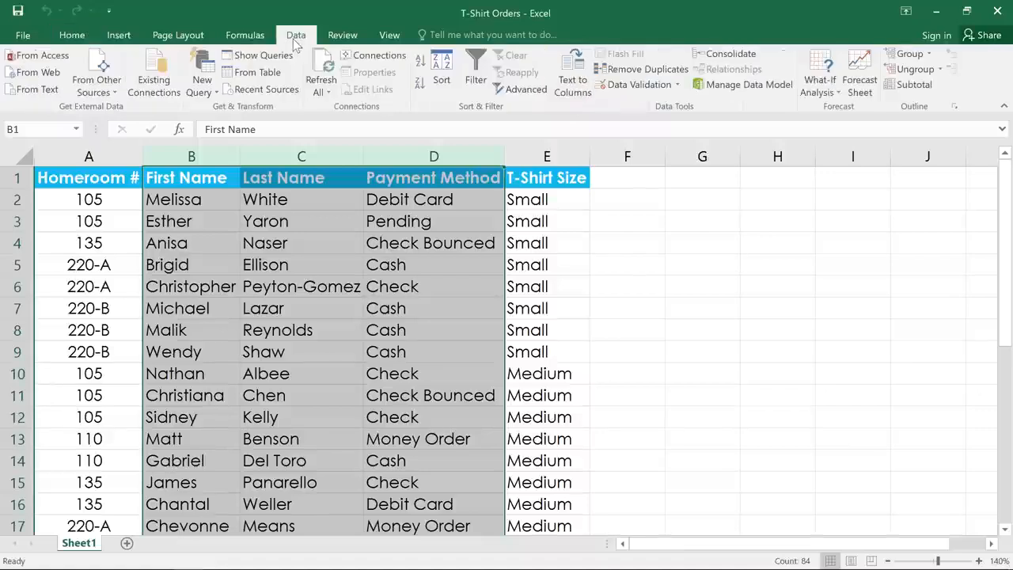
pyautogui.moveTo(770, 55)
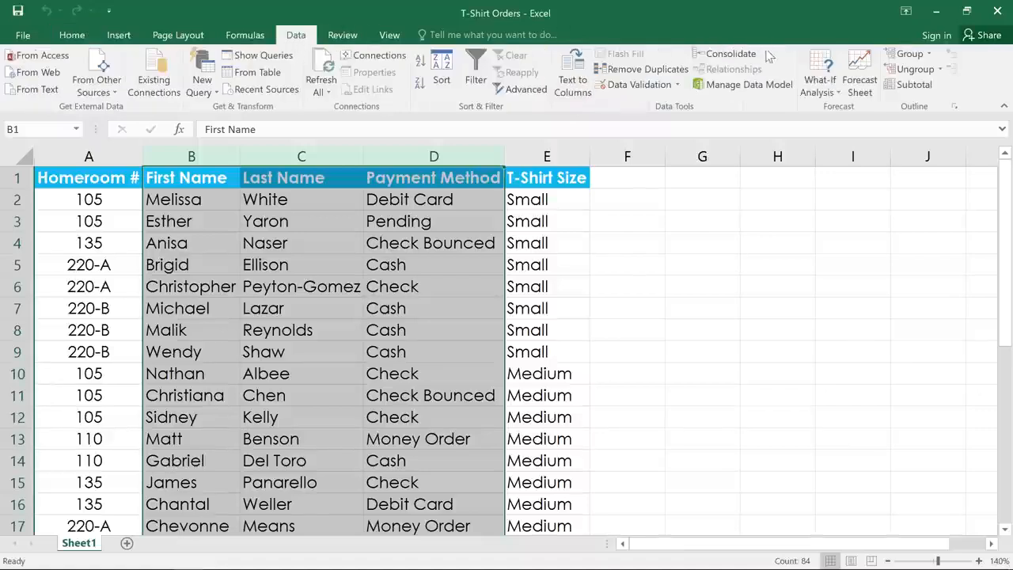
pyautogui.moveTo(908, 54)
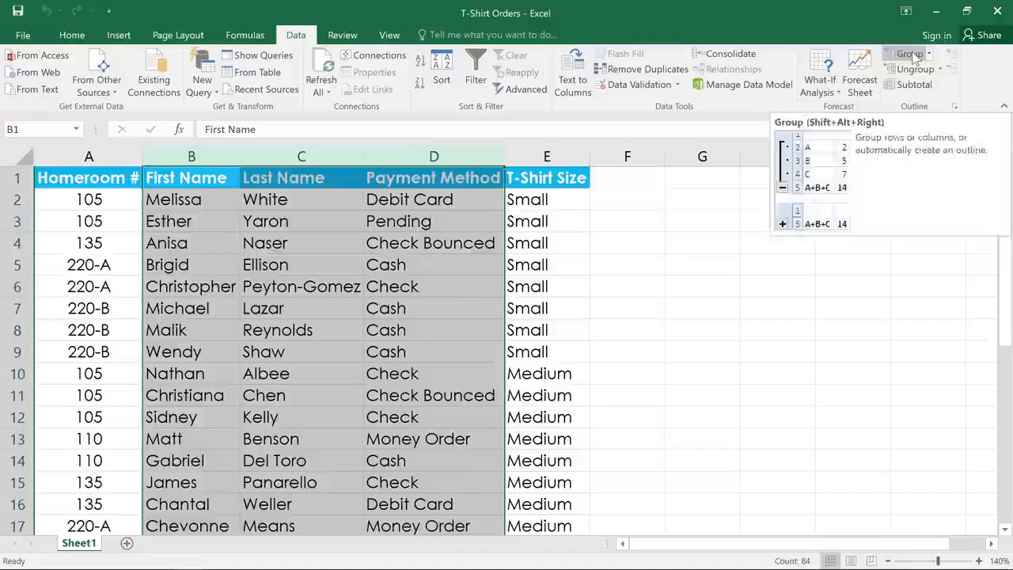
pyautogui.click(909, 54)
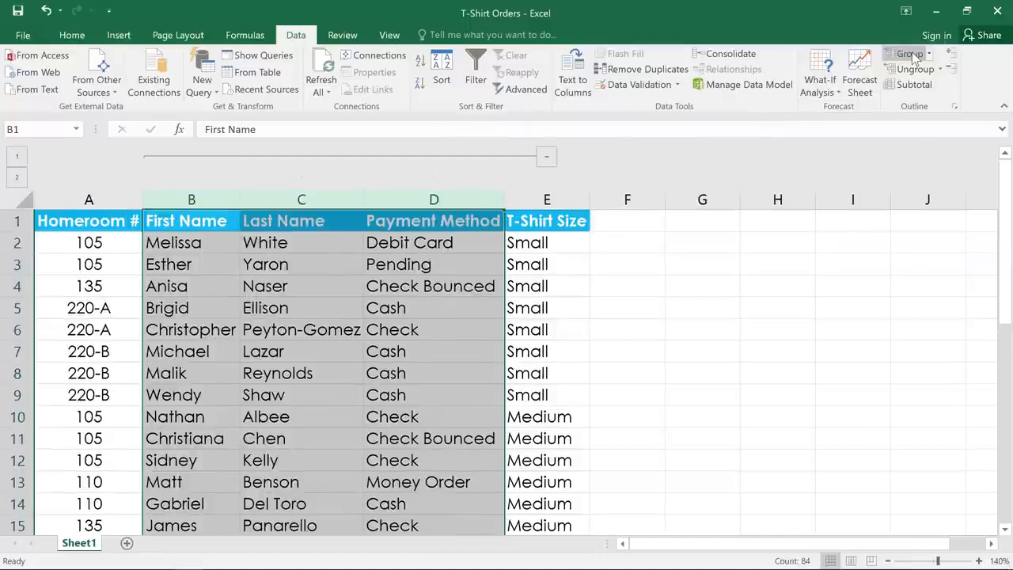
pyautogui.moveTo(611, 134)
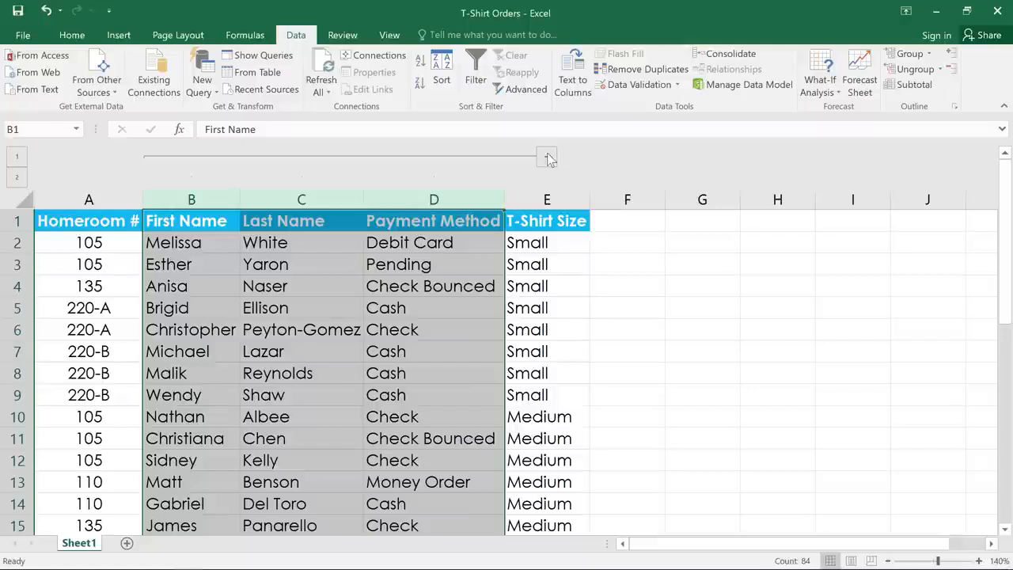
pyautogui.click(547, 157)
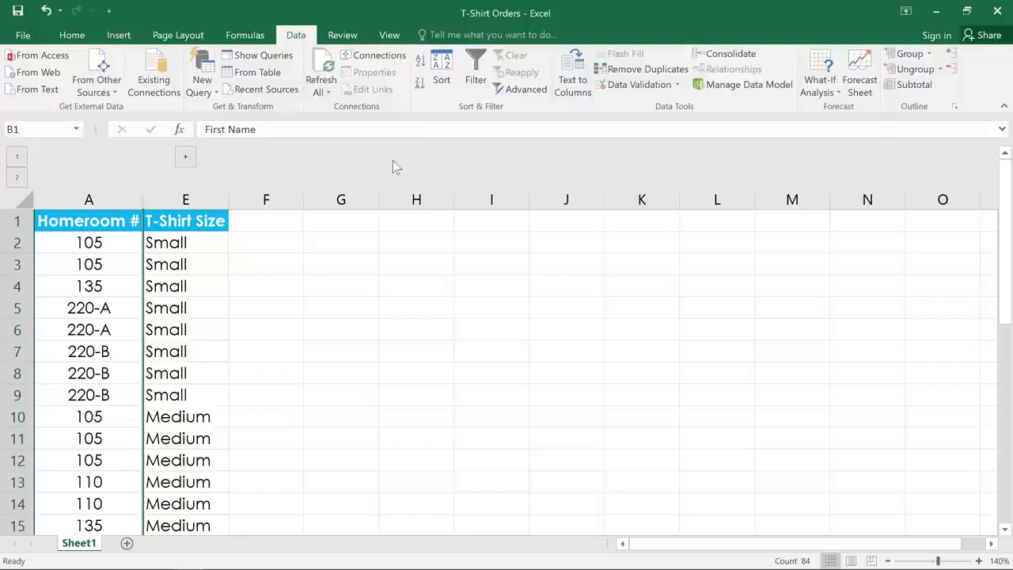
pyautogui.moveTo(184, 166)
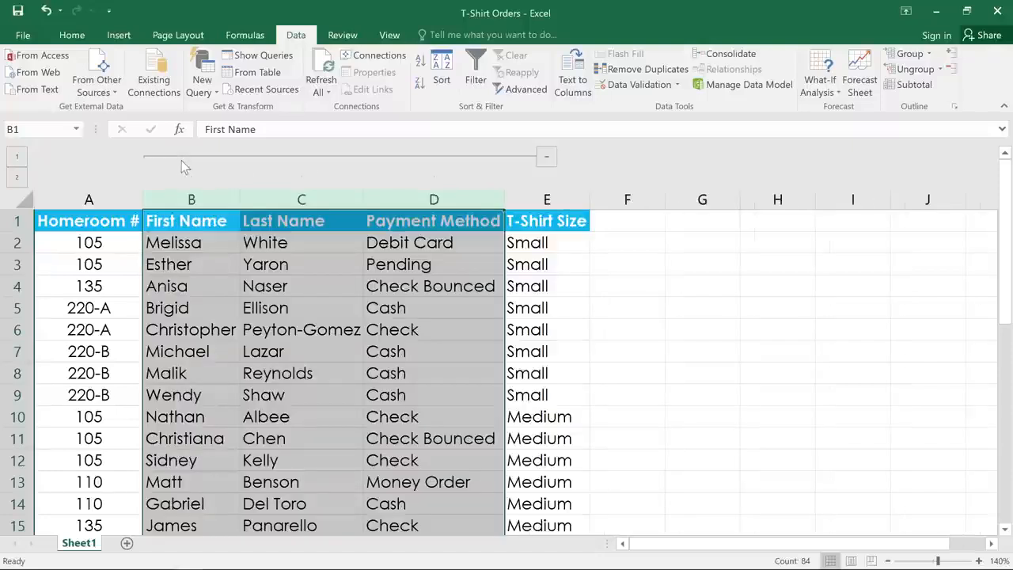
pyautogui.moveTo(473, 174)
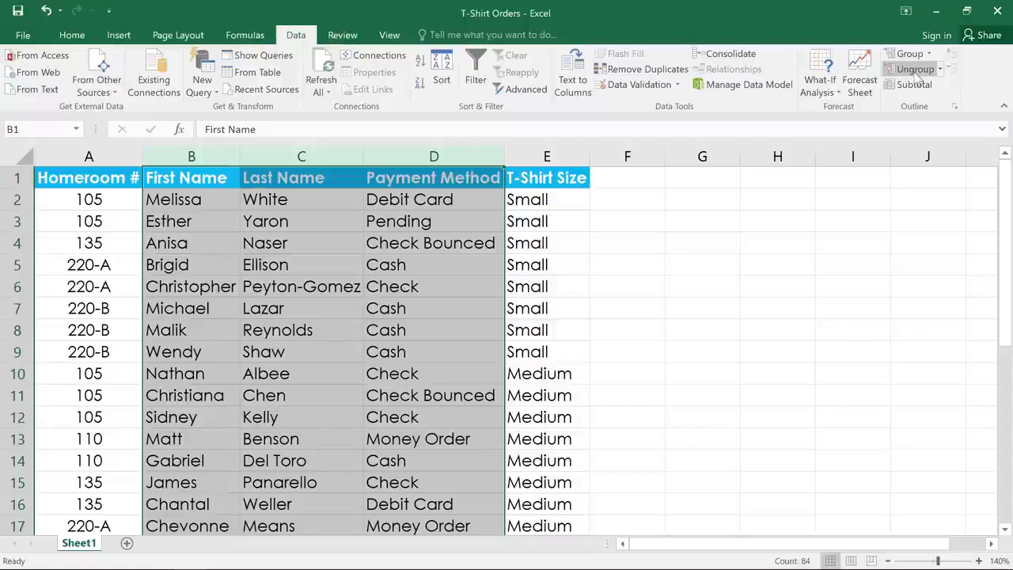
pyautogui.moveTo(914, 85)
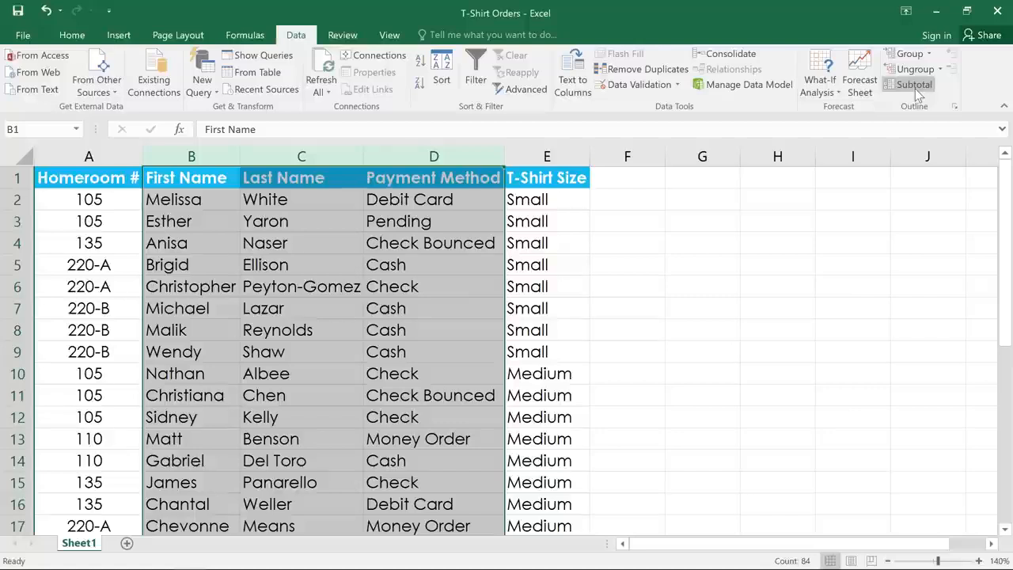
pyautogui.moveTo(595, 190)
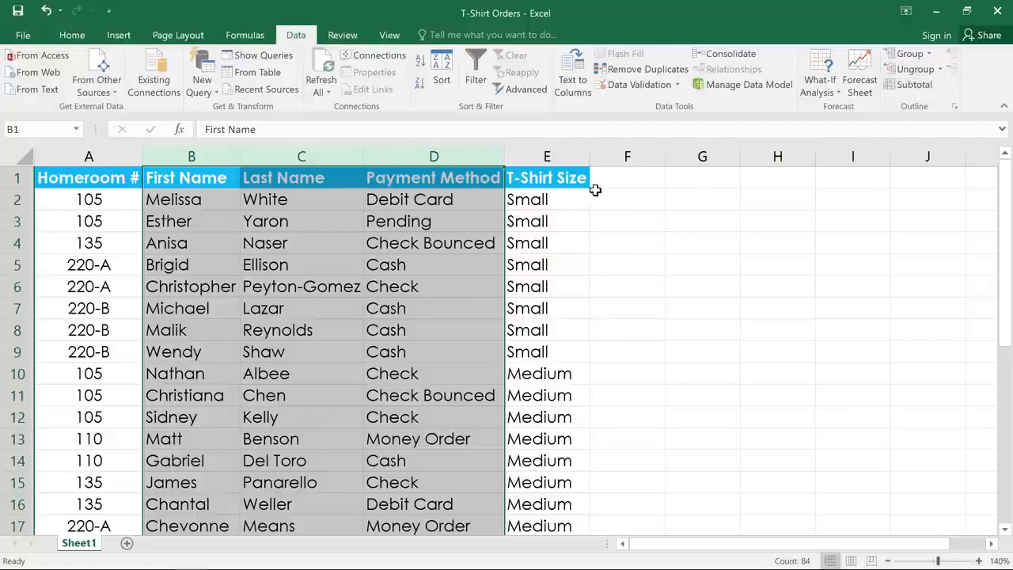
pyautogui.click(546, 198)
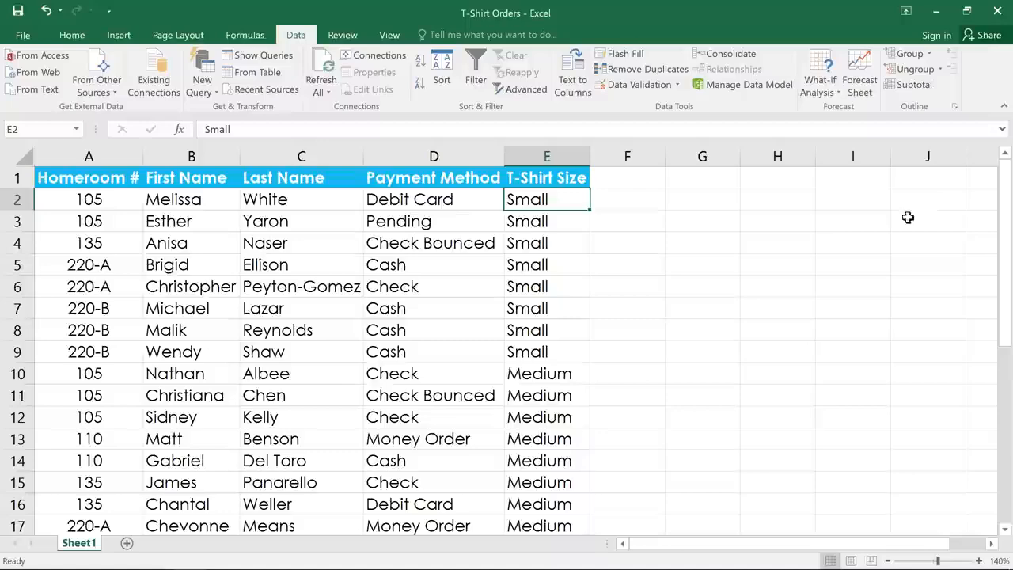
pyautogui.scroll(-3)
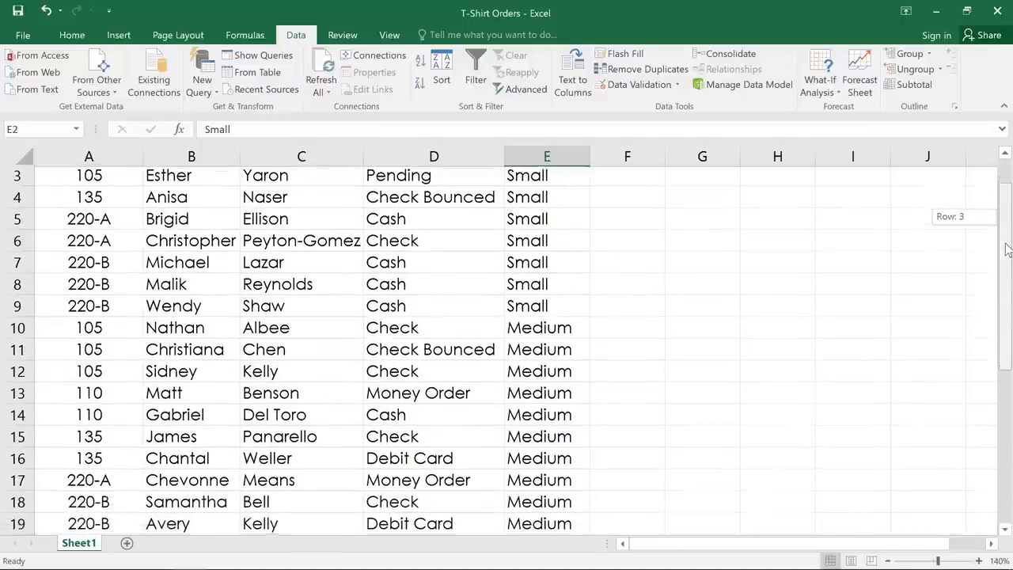
pyautogui.scroll(-3)
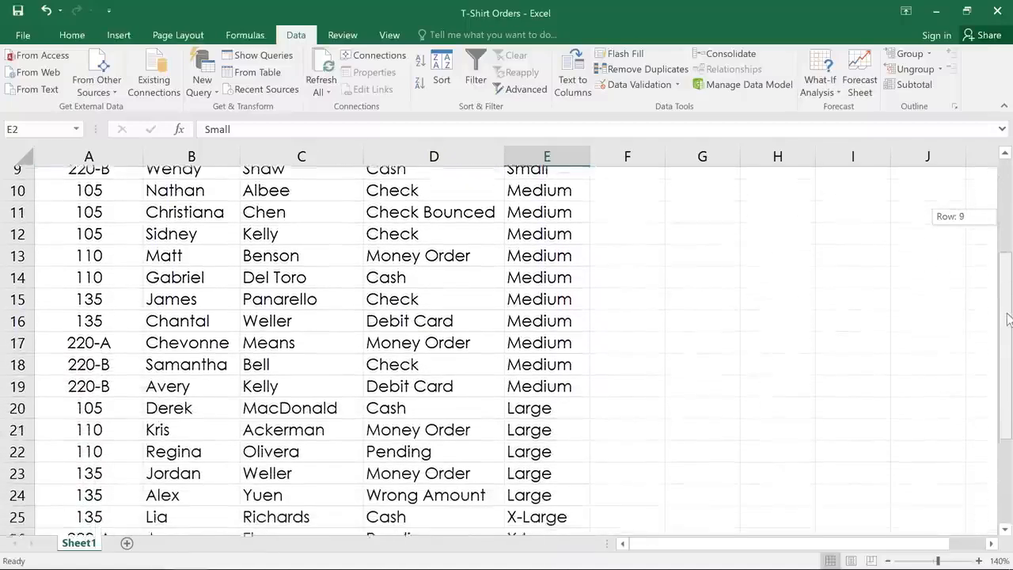
pyautogui.scroll(-3)
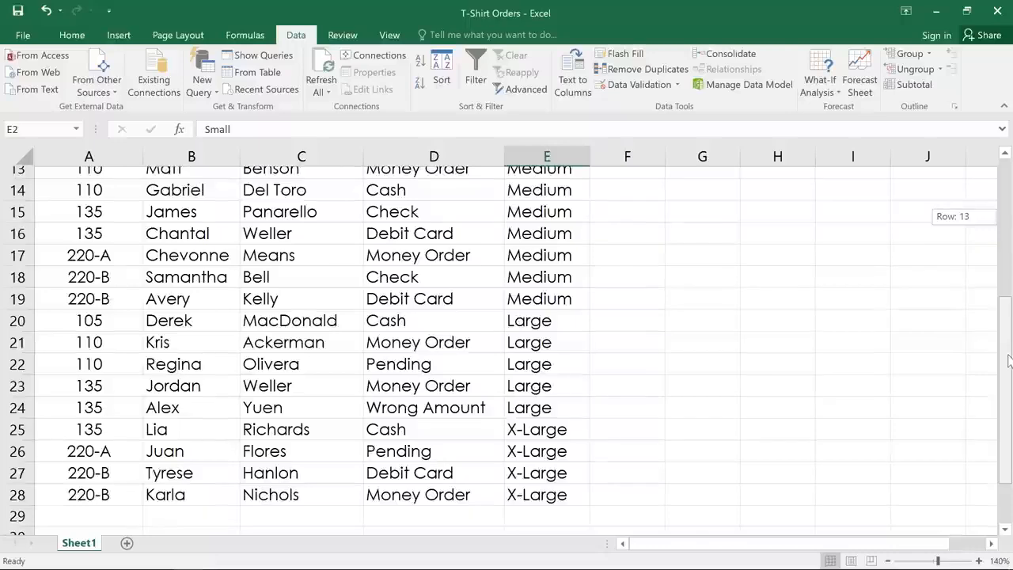
pyautogui.scroll(3)
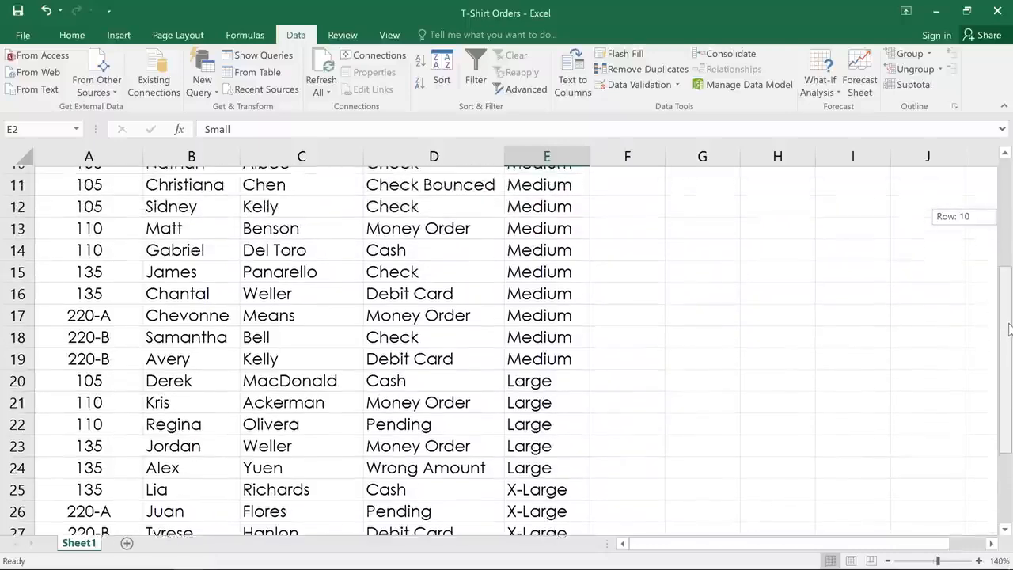
pyautogui.scroll(3)
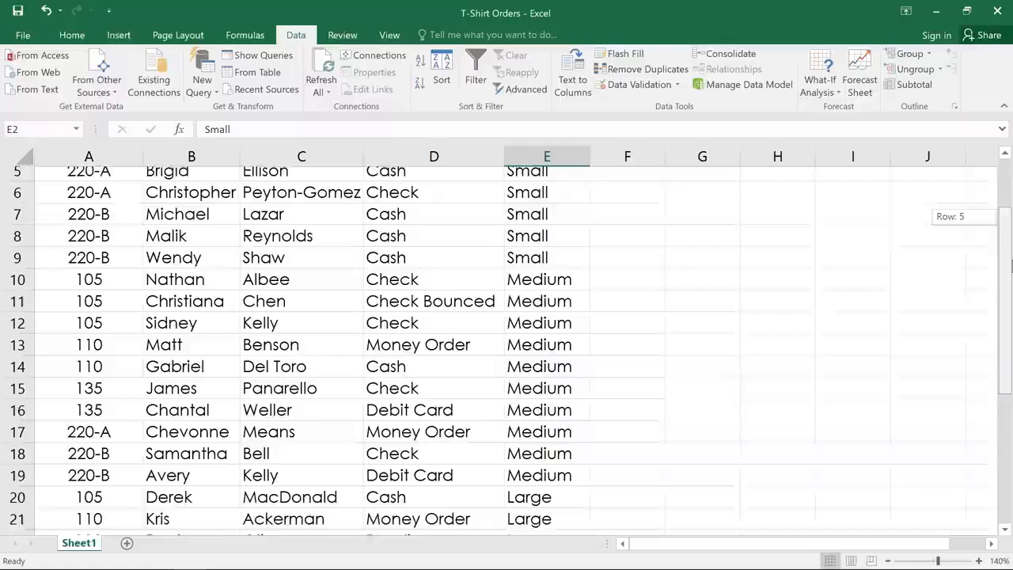
pyautogui.scroll(3)
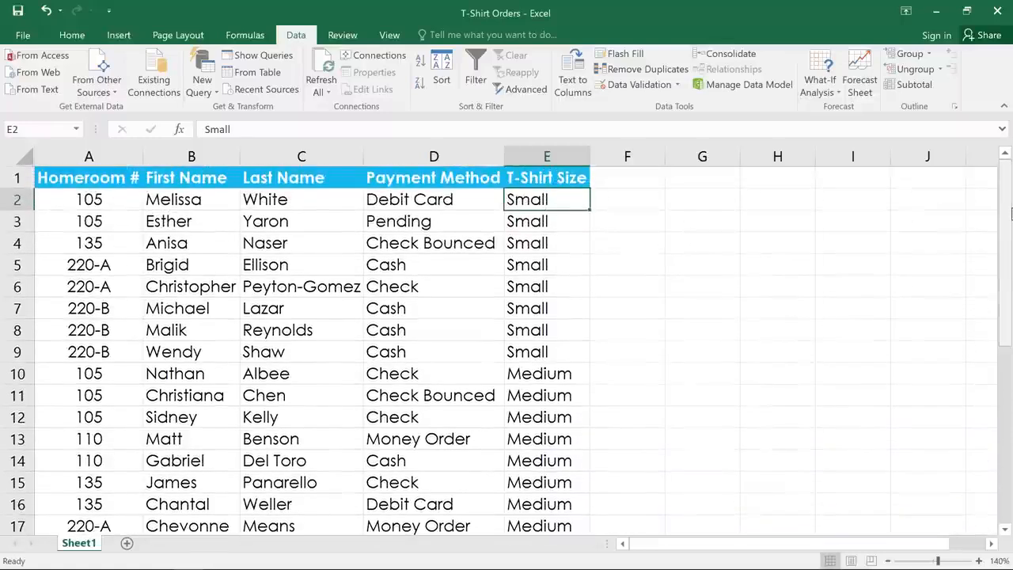
pyautogui.moveTo(874, 202)
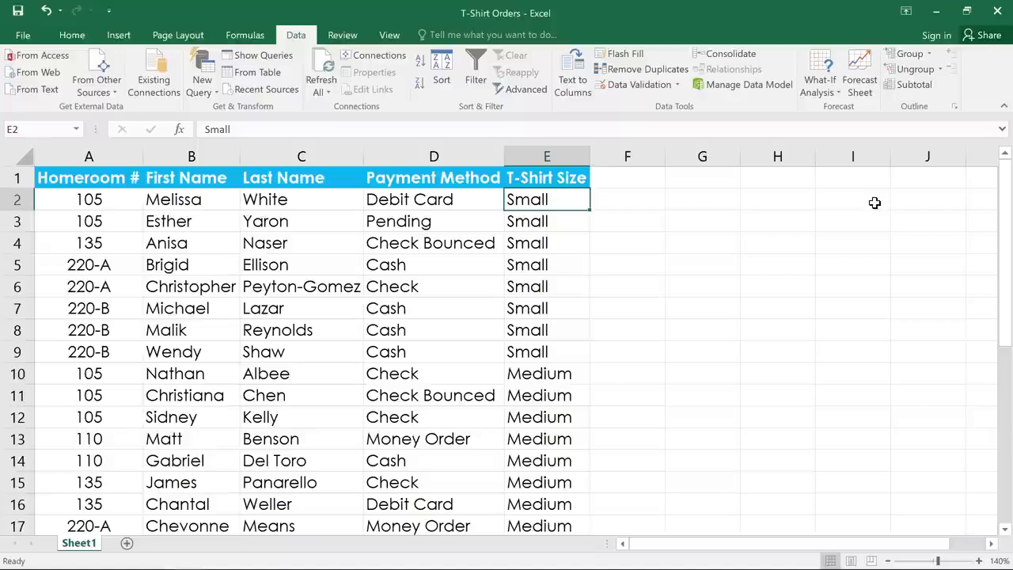
pyautogui.moveTo(906, 117)
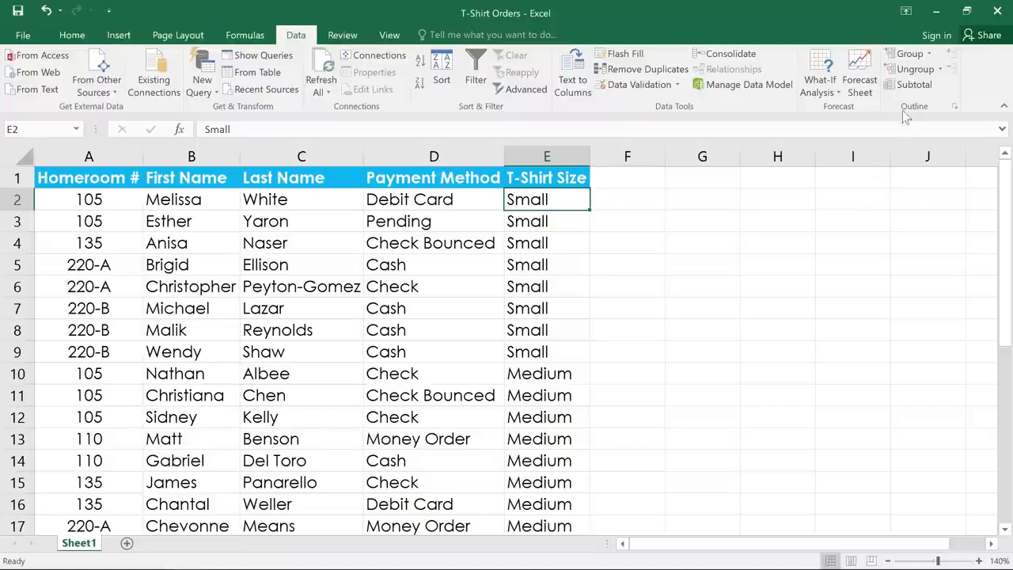
# In the Subtotal dialog, count at each change in T-Shirt Size, adding subtotal to T-Shirt Size
pyautogui.click(914, 84)
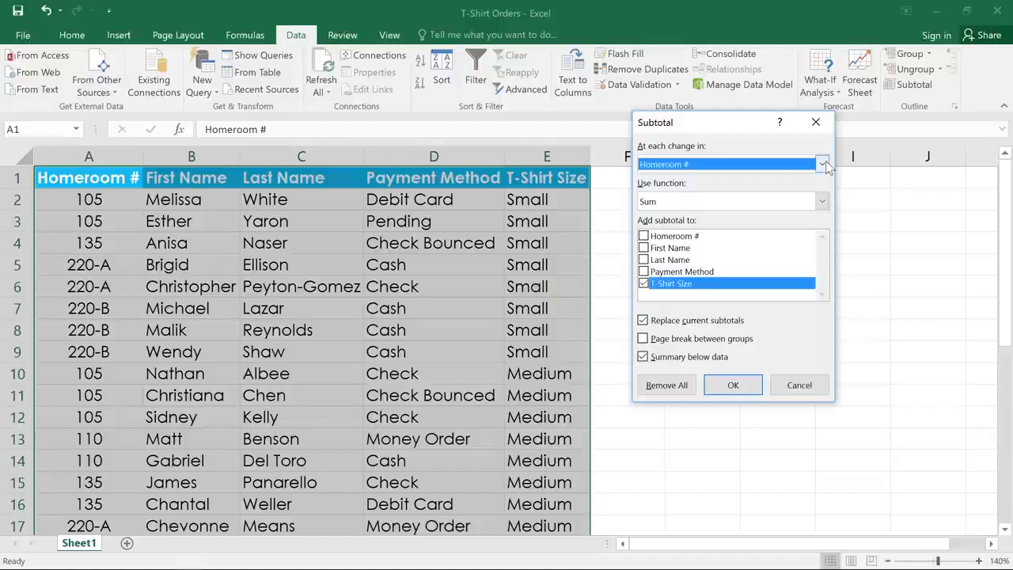
pyautogui.click(821, 164)
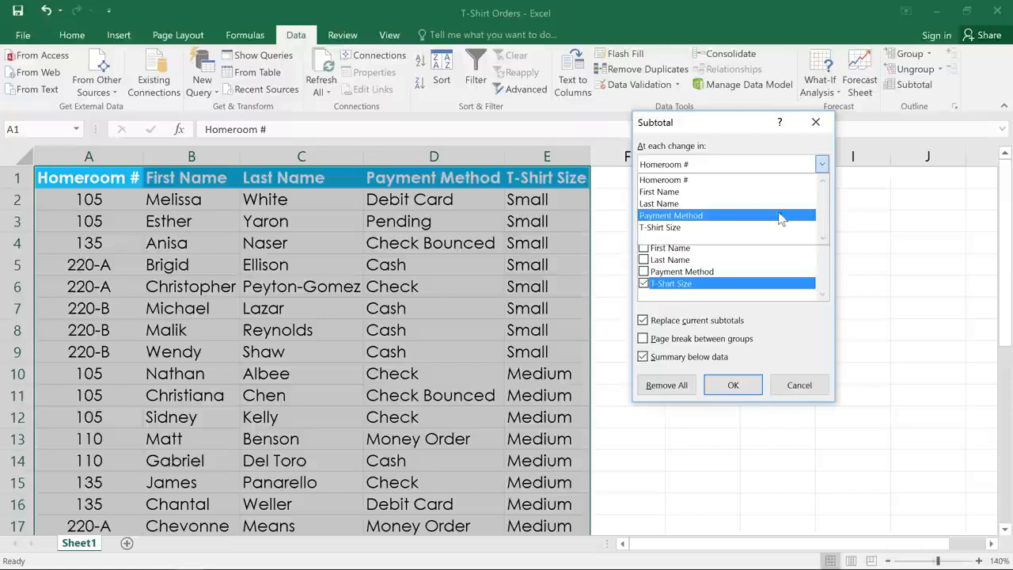
pyautogui.click(672, 227)
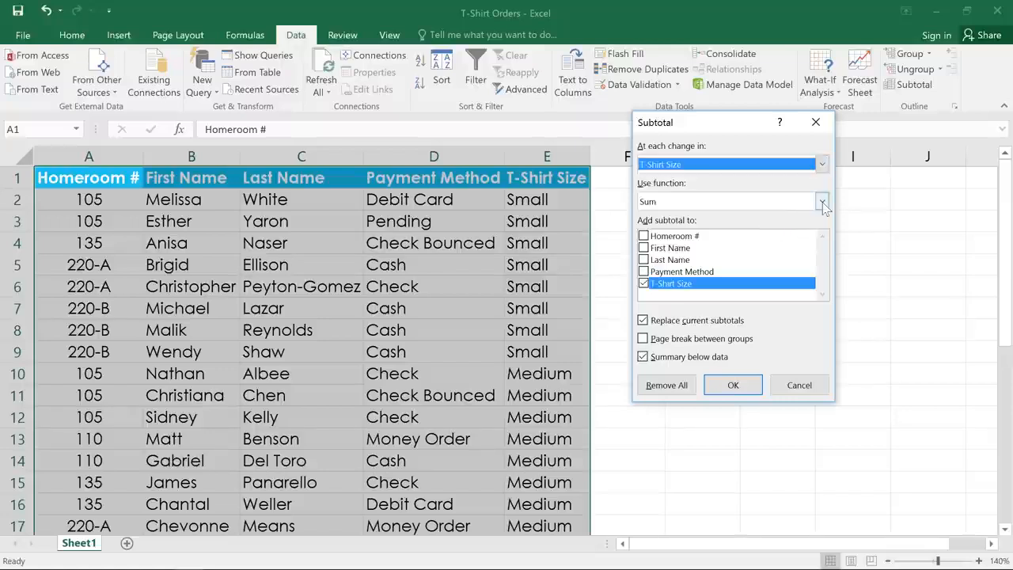
pyautogui.click(821, 201)
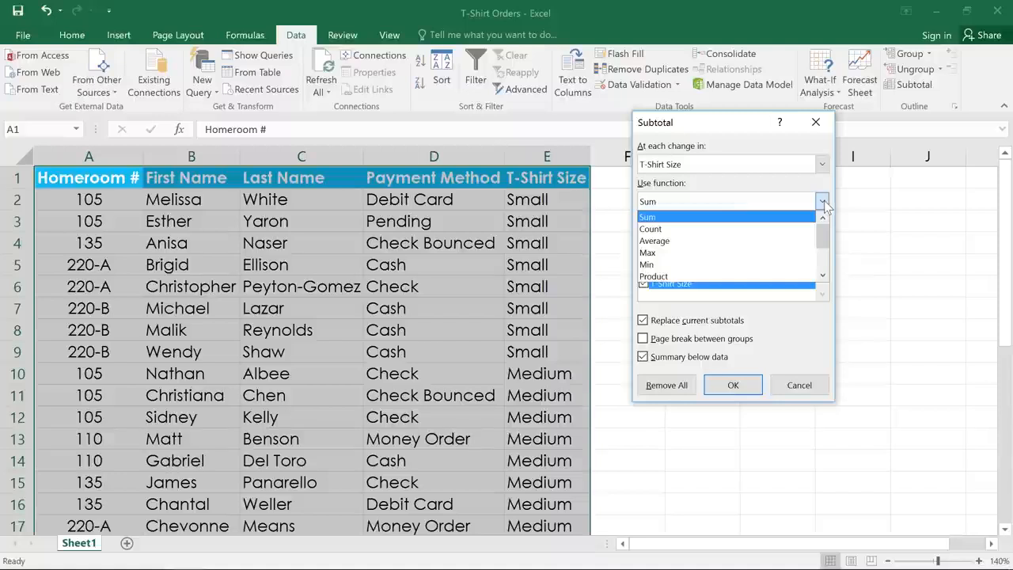
pyautogui.moveTo(765, 228)
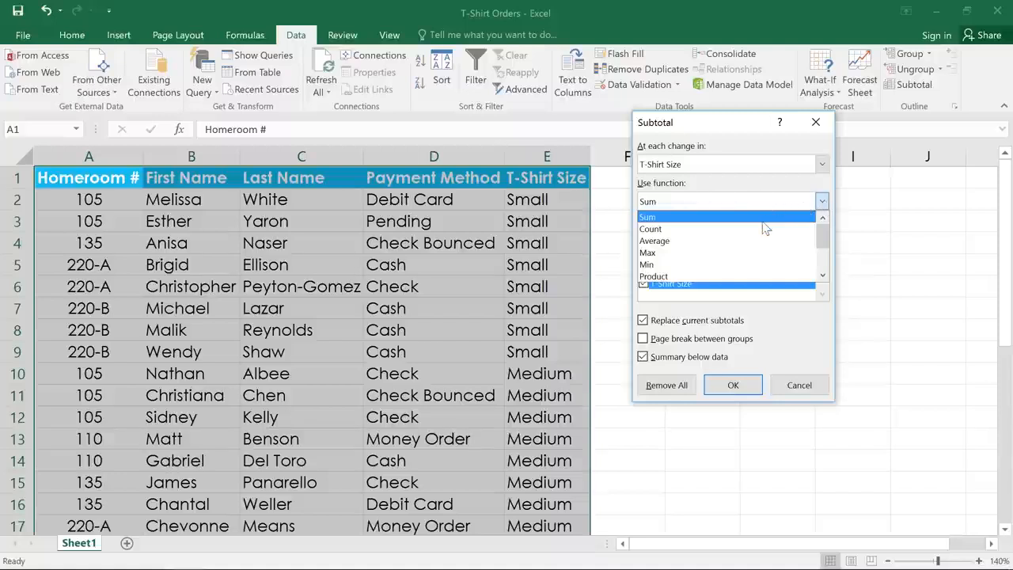
pyautogui.click(650, 228)
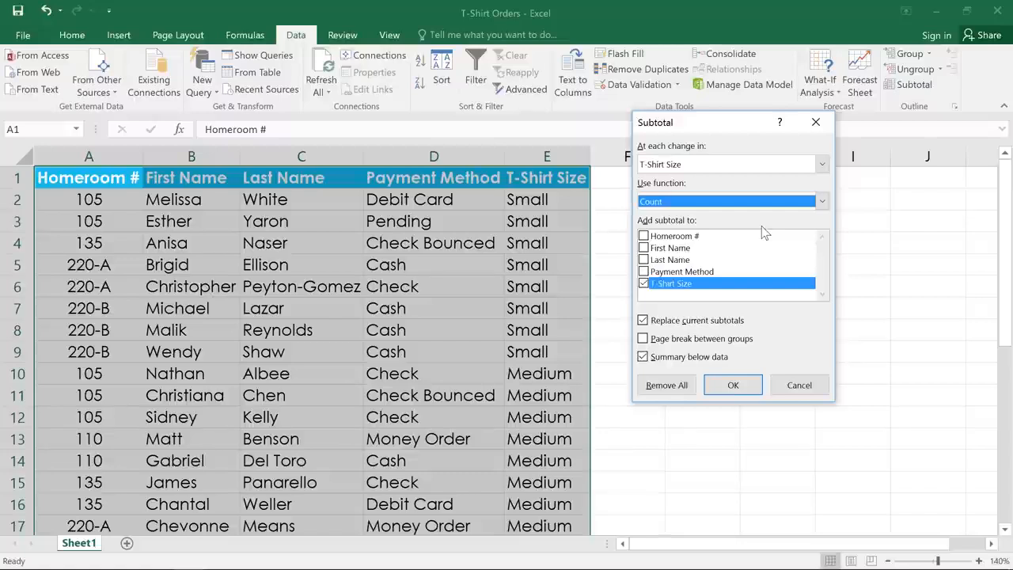
pyautogui.moveTo(700, 273)
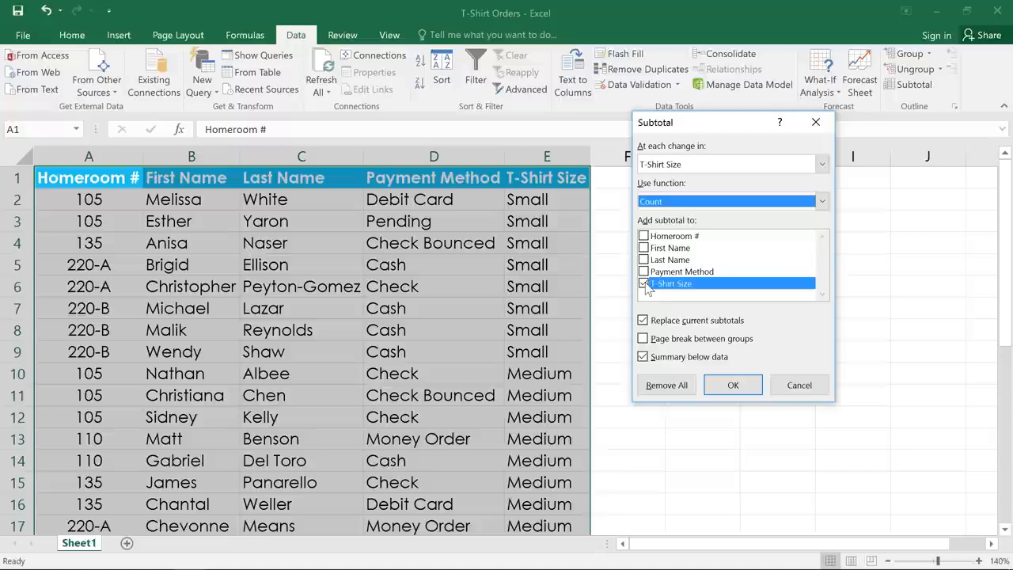
pyautogui.click(731, 384)
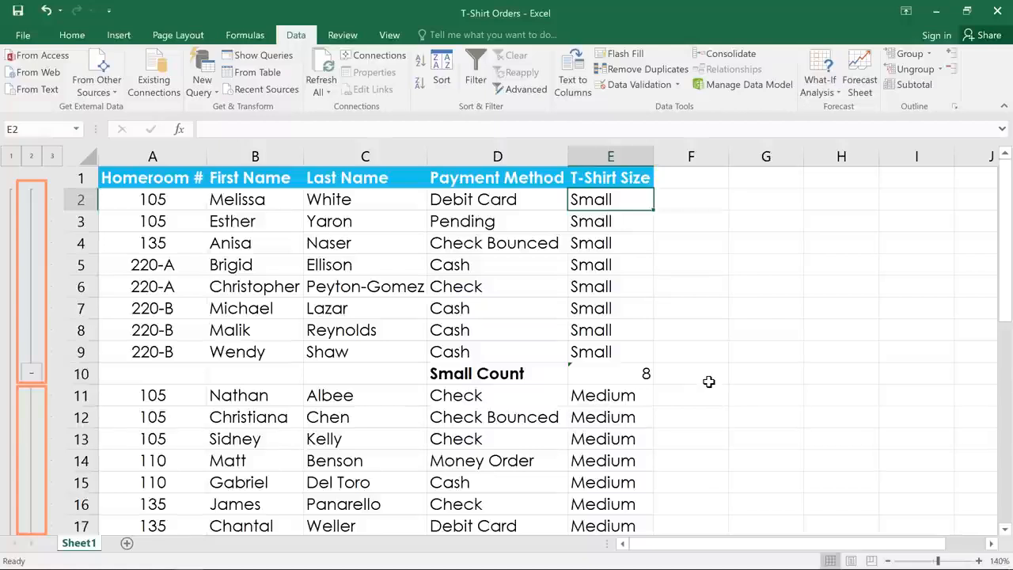
pyautogui.moveTo(1009, 266)
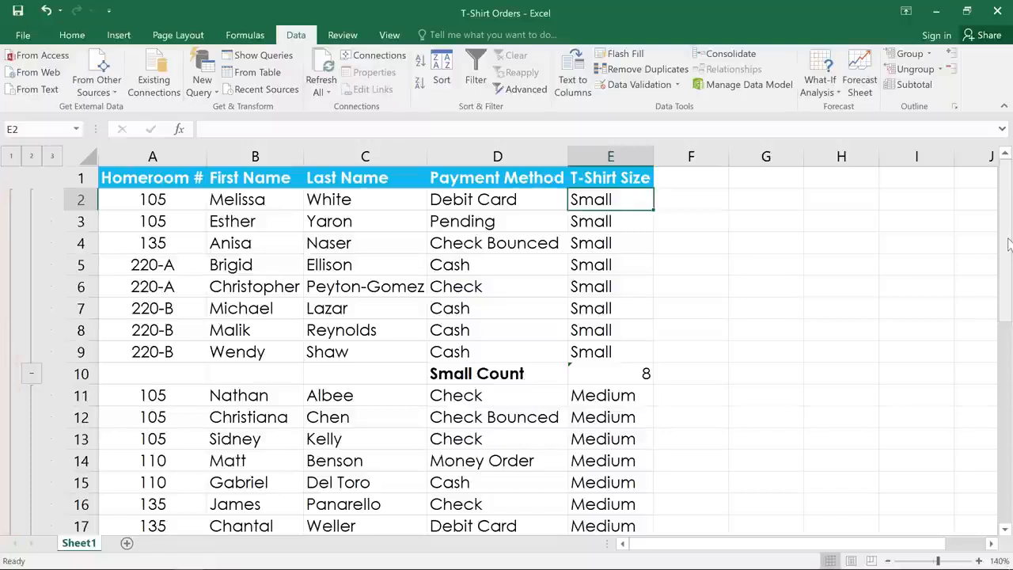
# Scroll through the Medium 10, Large 5, X-Large 4 counts and Grand Count 27
pyautogui.scroll(-3)
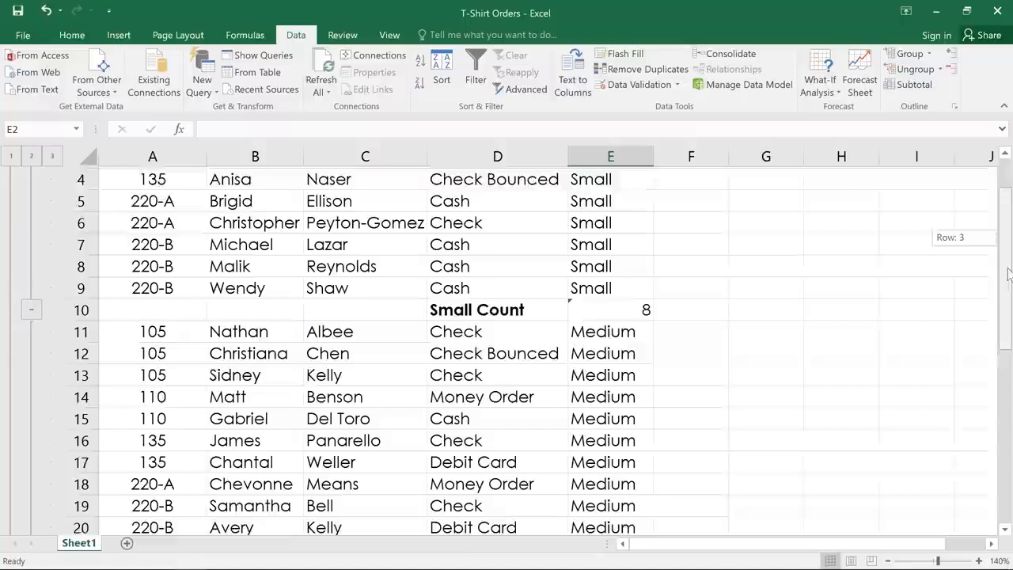
pyautogui.scroll(-3)
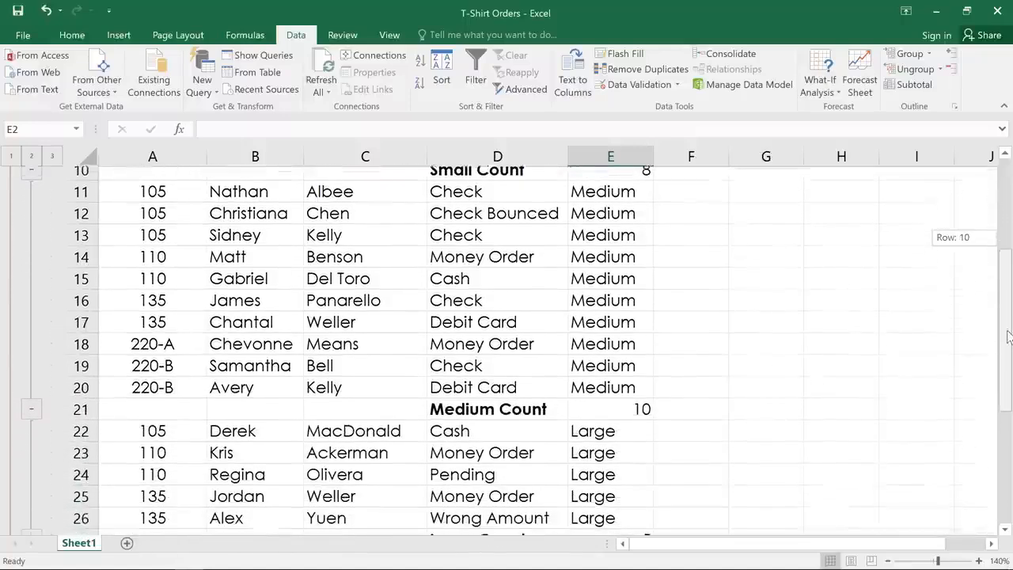
pyautogui.scroll(-3)
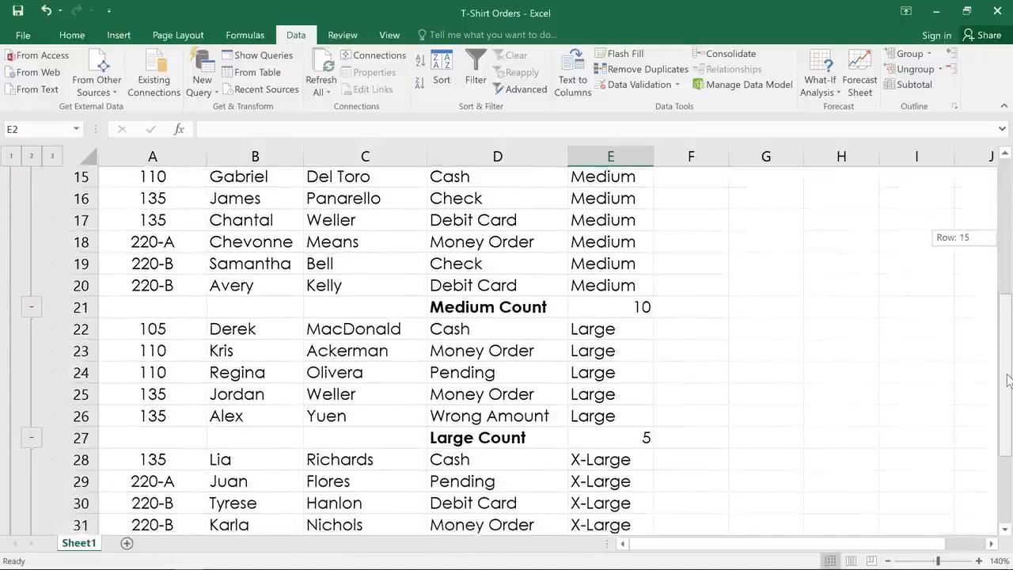
pyautogui.scroll(-3)
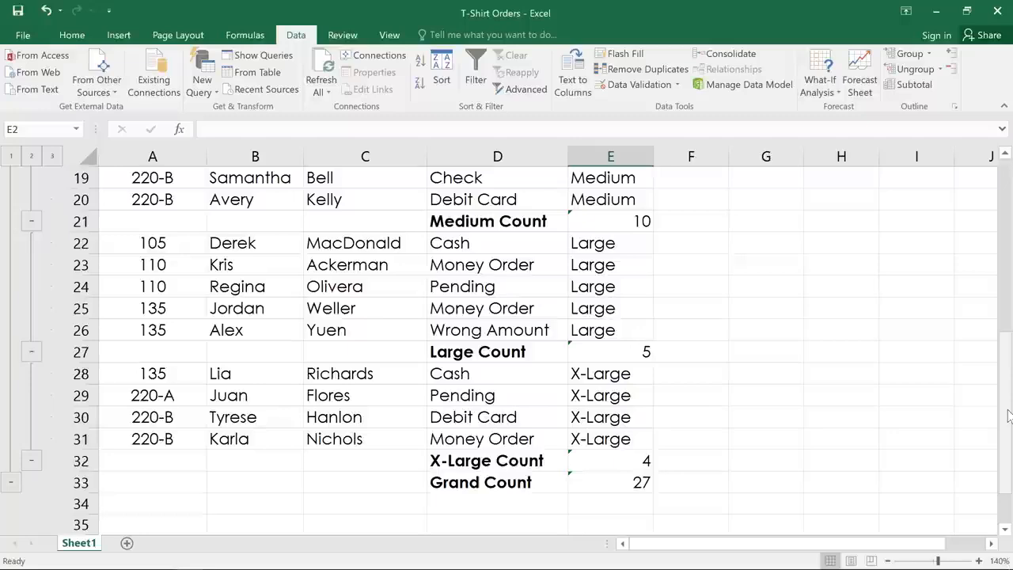
pyautogui.scroll(3)
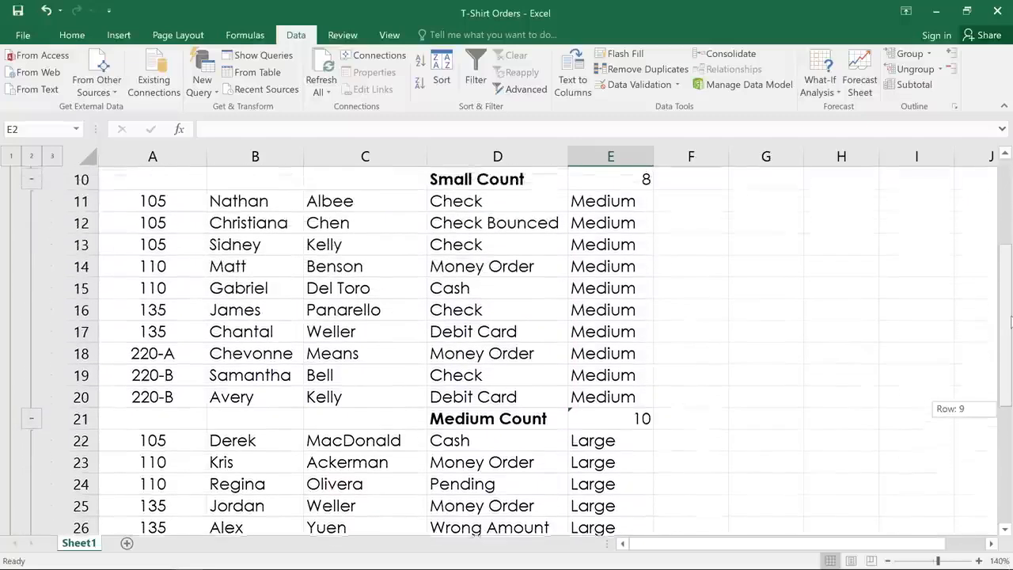
pyautogui.scroll(3)
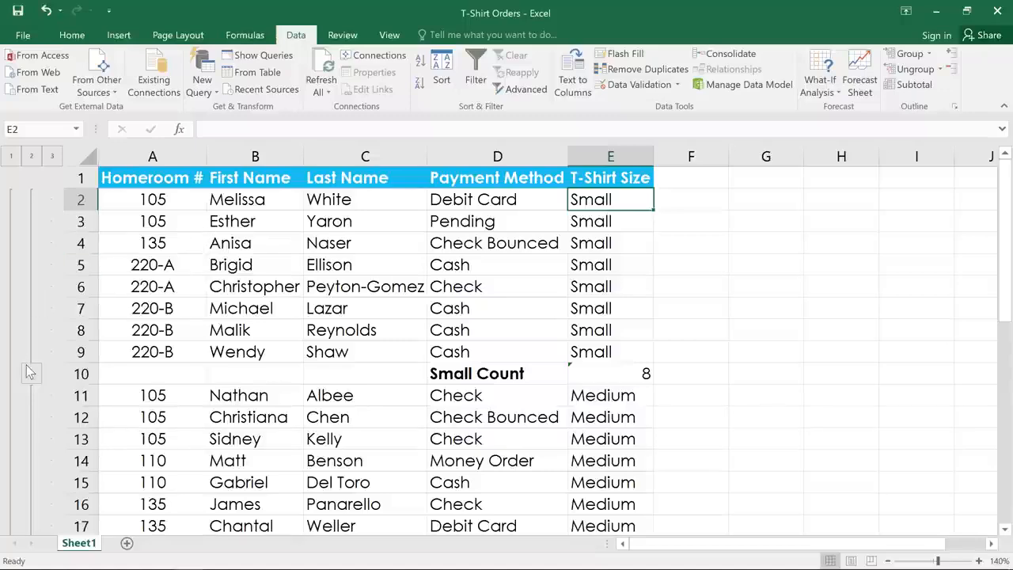
pyautogui.click(31, 198)
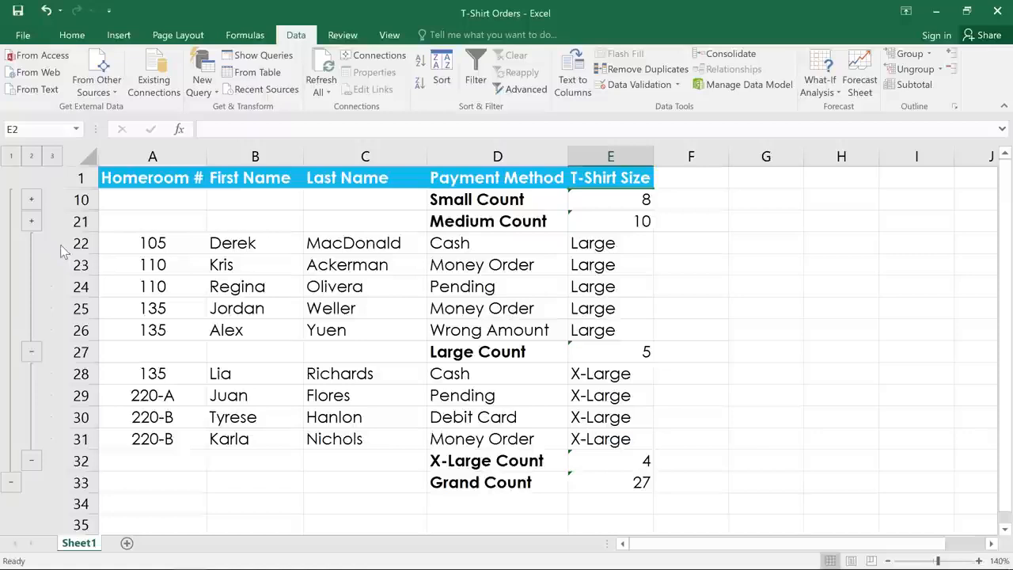
pyautogui.click(52, 155)
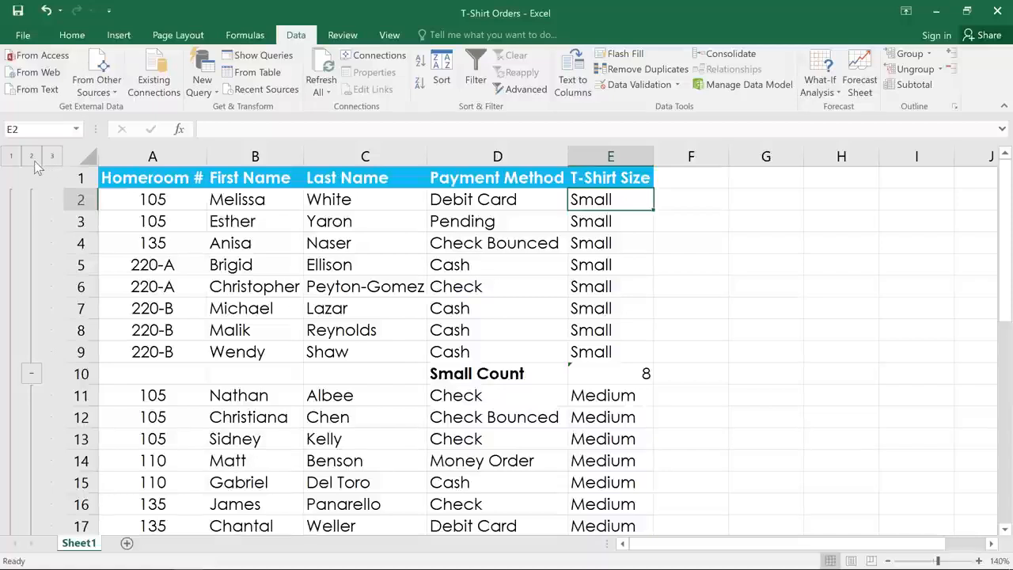
pyautogui.click(31, 155)
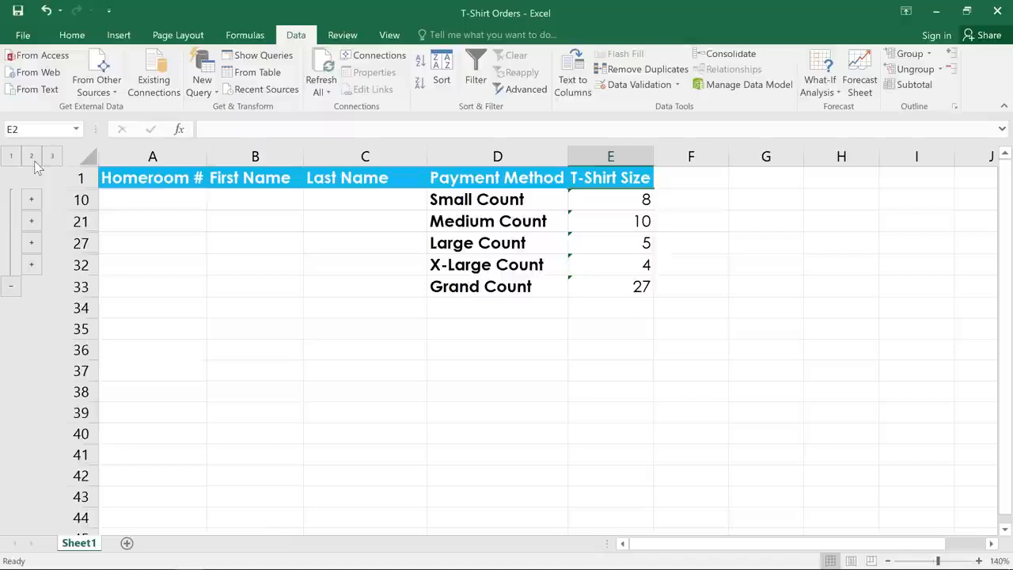
pyautogui.moveTo(20, 166)
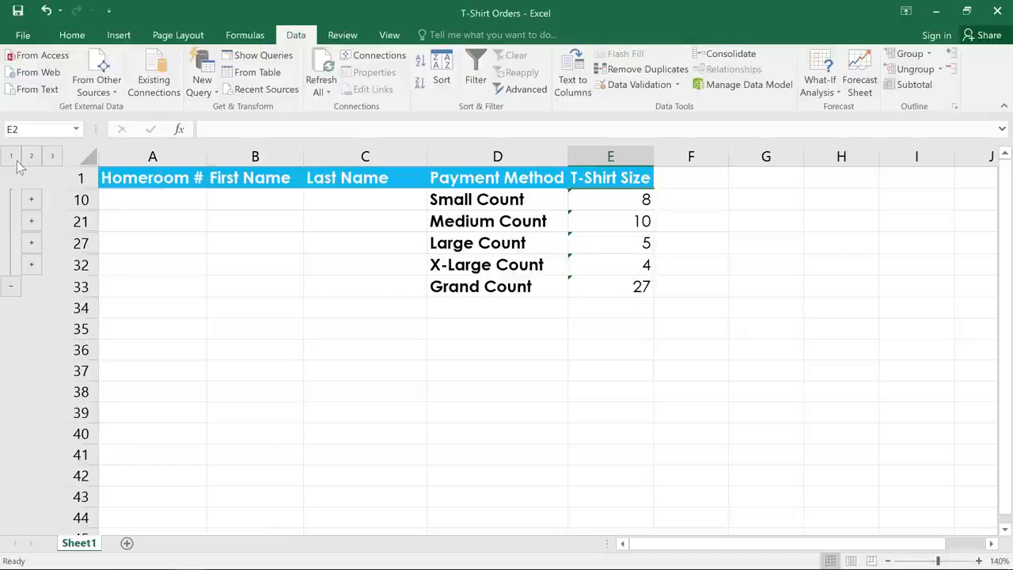
pyautogui.click(10, 156)
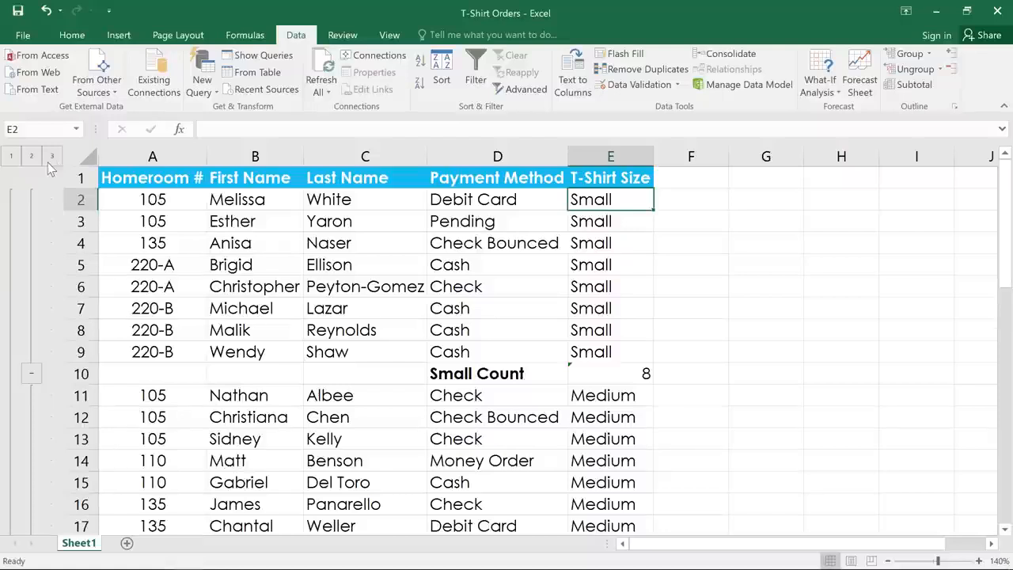
pyautogui.click(81, 372)
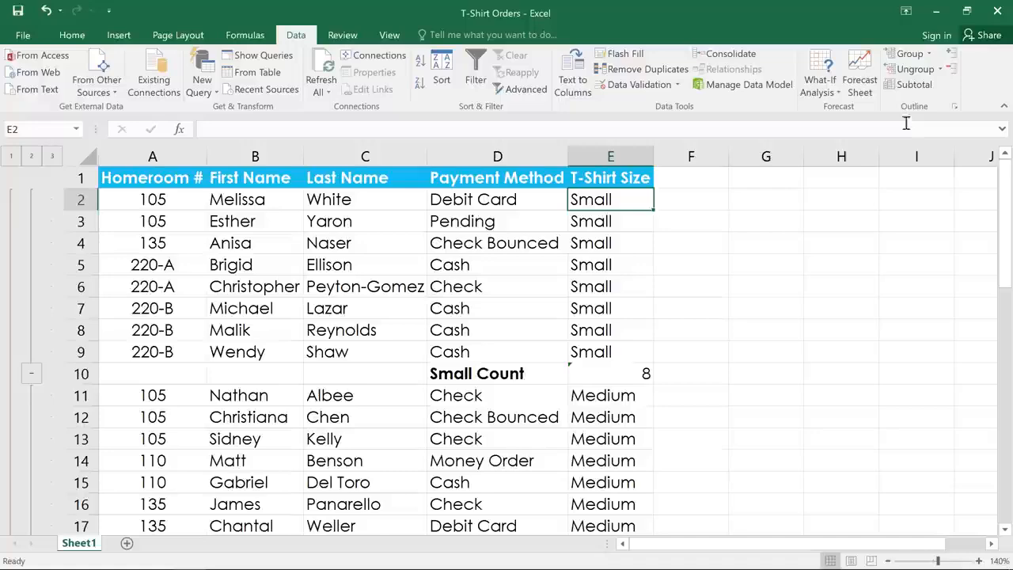
# Use Remove All in the Subtotal dialog to clear every count row and outline
pyautogui.click(914, 84)
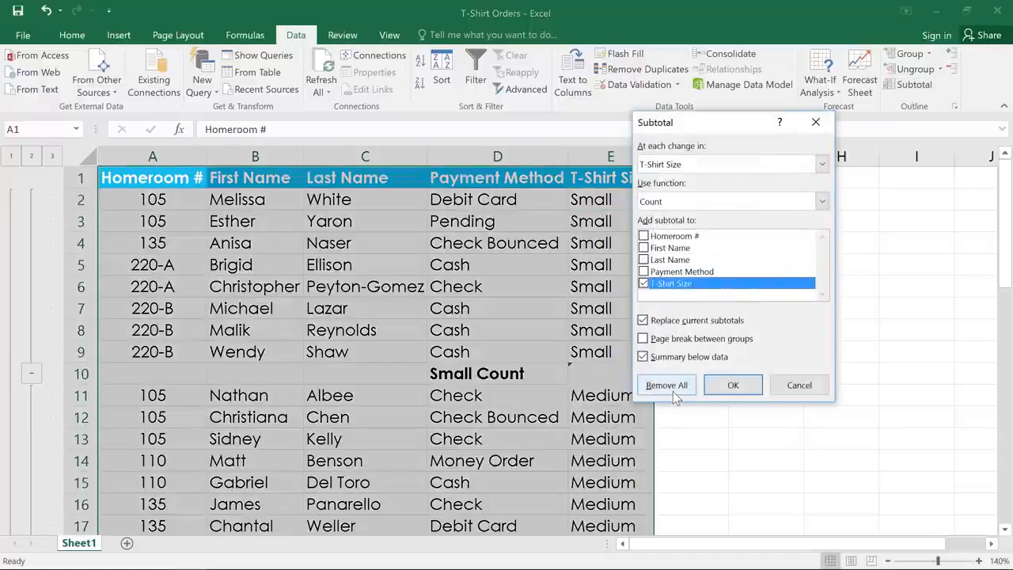
pyautogui.click(667, 384)
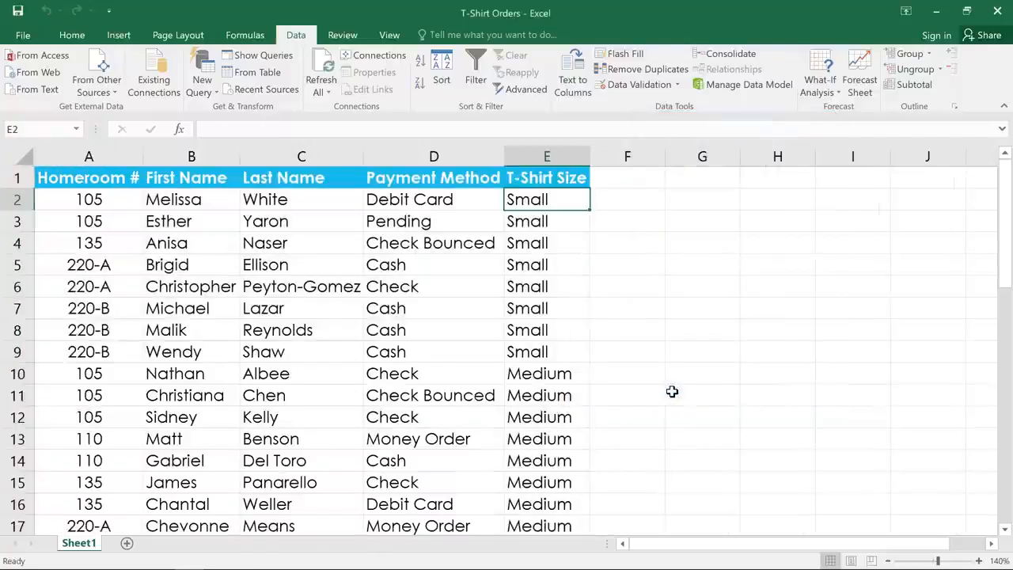